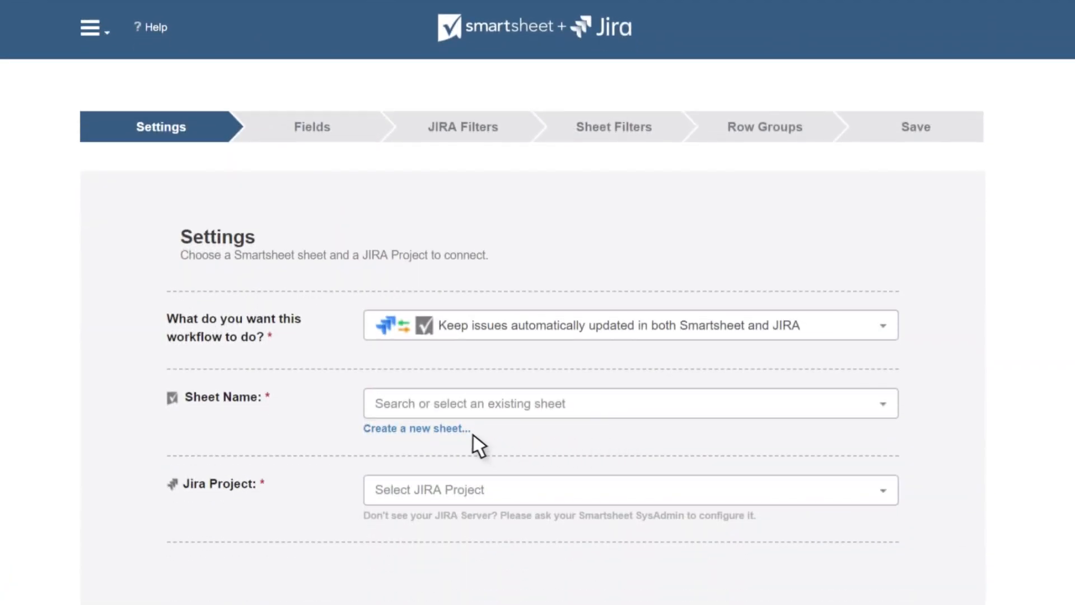
# - Create a 'Jira Issue Tracker' sheet linked to the MBF WPO Scrum Software Development project
pyautogui.click(416, 428)
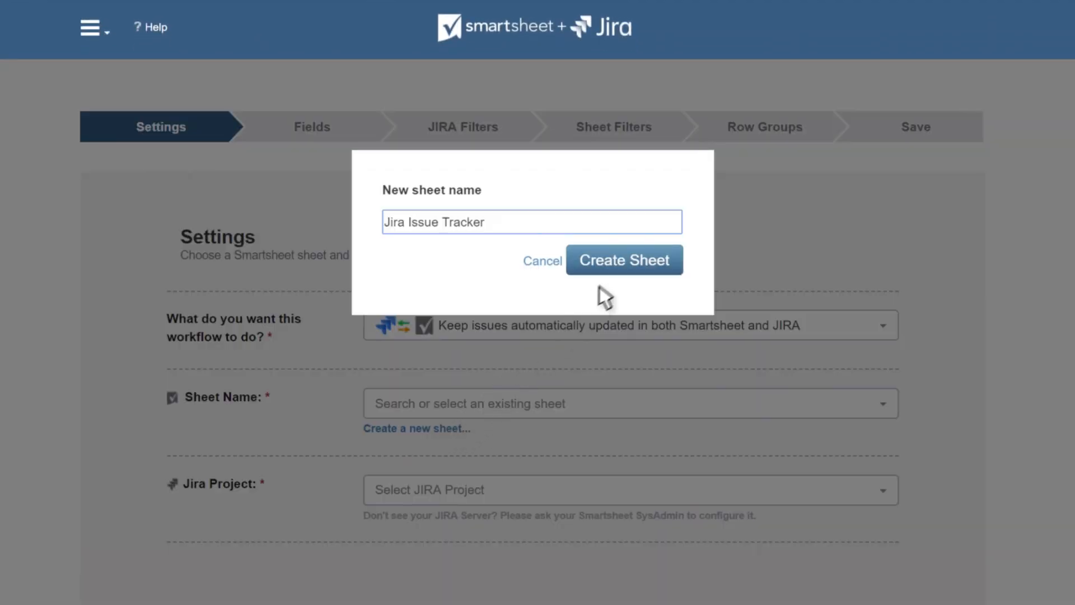
pyautogui.click(623, 259)
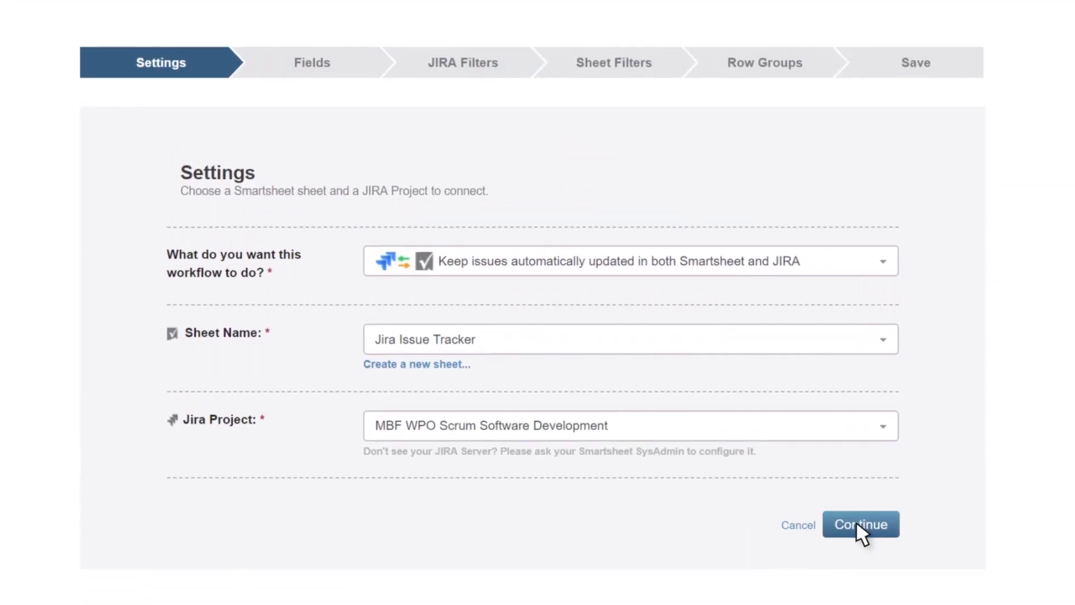
pyautogui.click(860, 524)
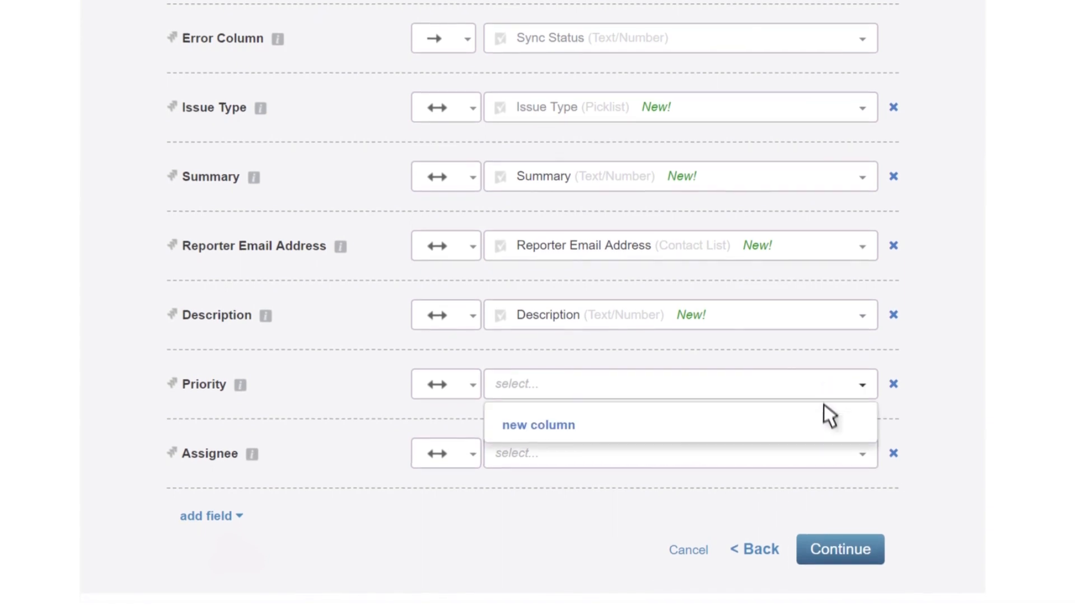
# - Map the unmapped Priority field to a new sheet column and reach JIRA Filters
pyautogui.click(839, 549)
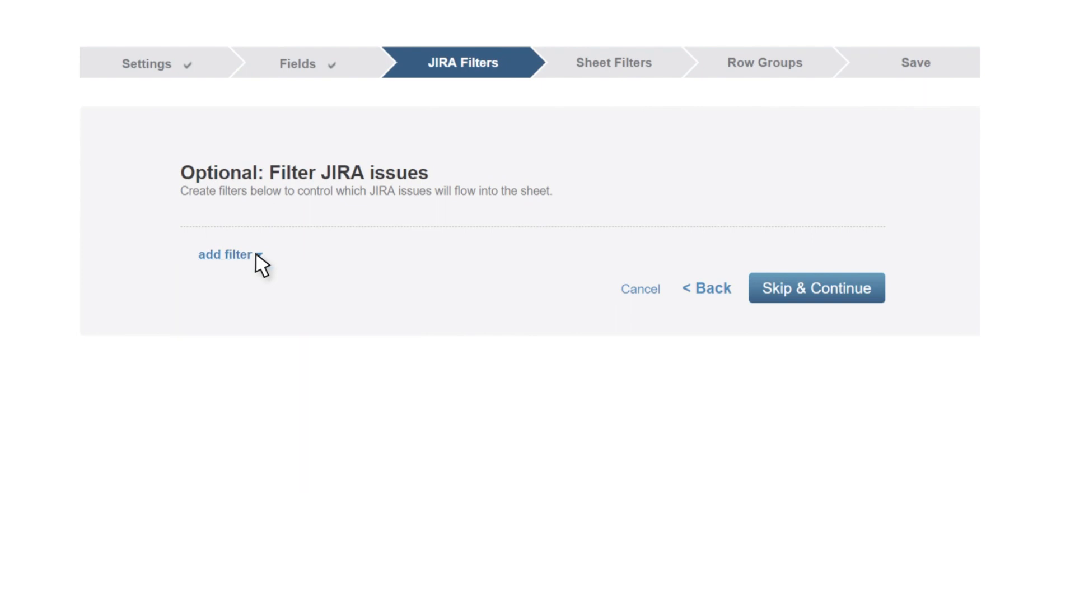
# - Skip issue filters, group rows by Assignee, and save the workflow, accepting the overwrite warning
pyautogui.click(816, 287)
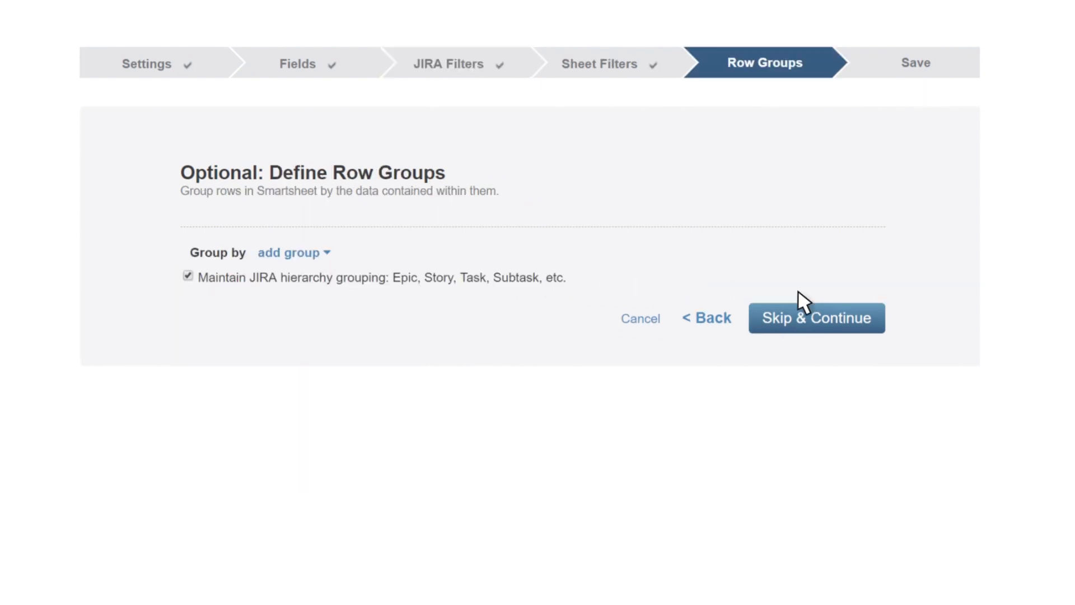
pyautogui.click(289, 253)
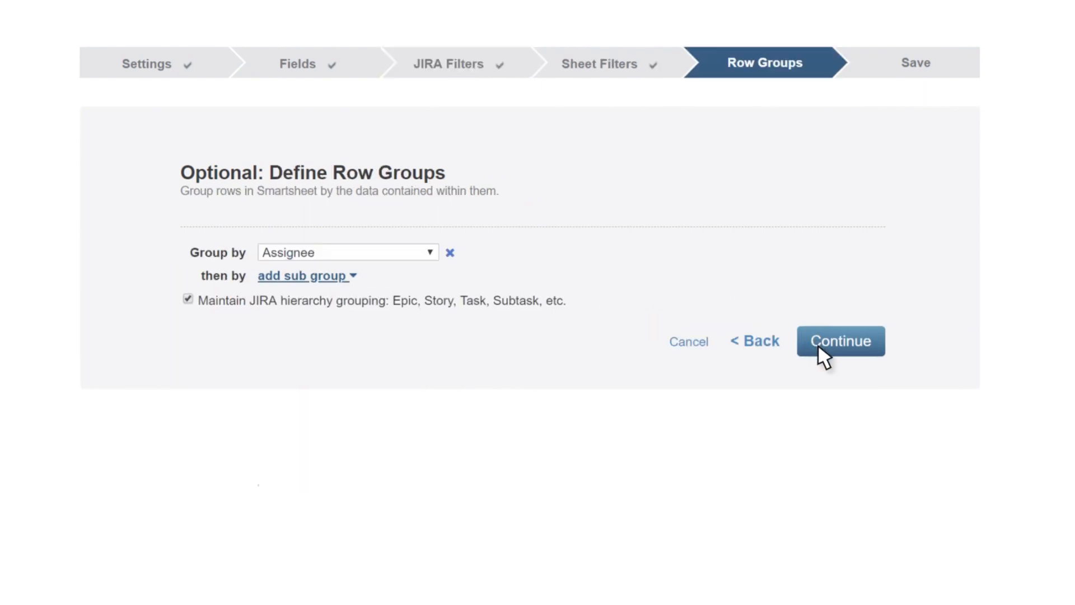
pyautogui.click(840, 341)
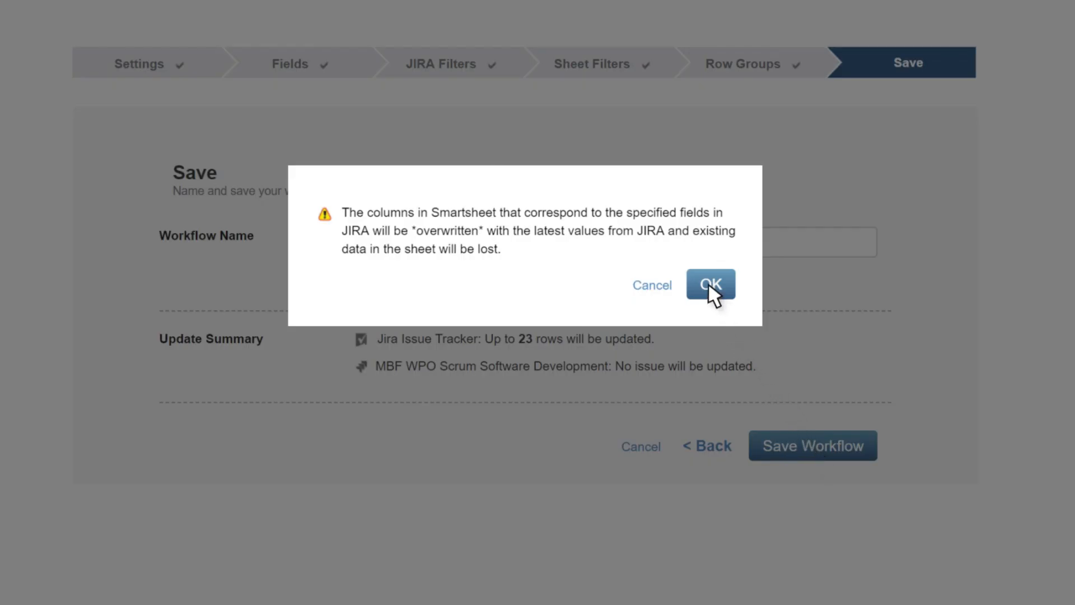
pyautogui.click(709, 285)
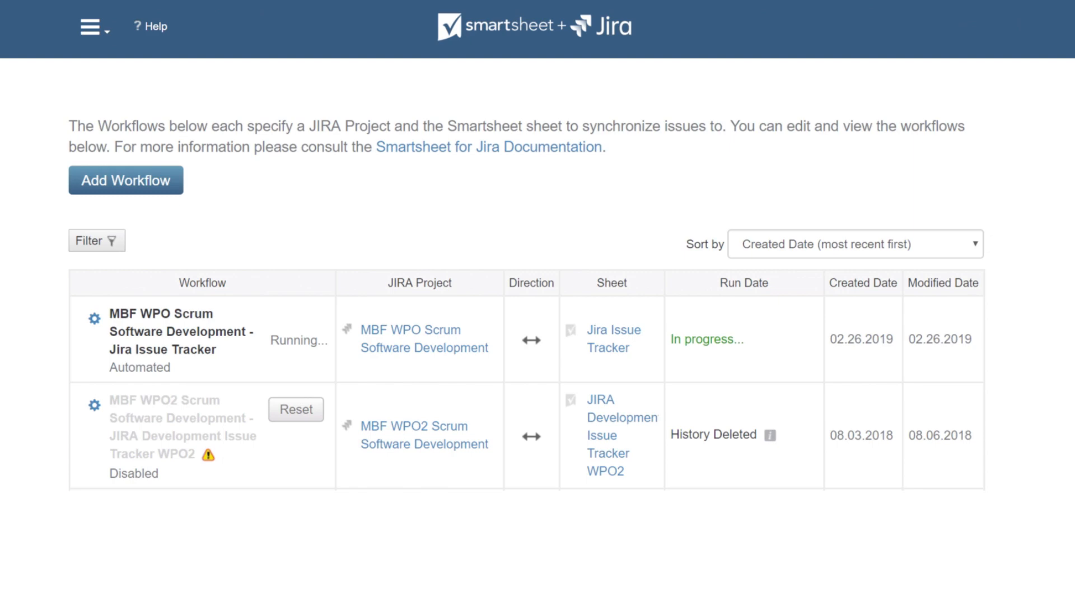